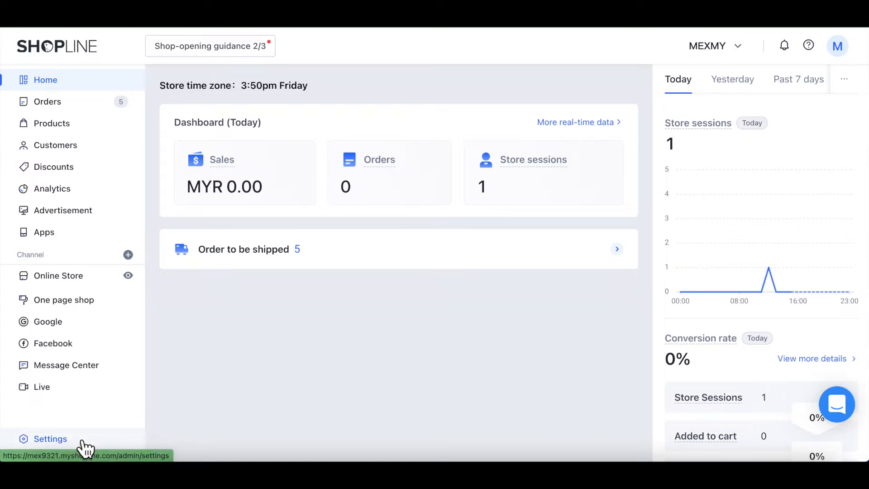
Go to Settings, then Domain Name, and open management of the store's domains.
{"action": "left_click", "coordinate": [50, 439]}
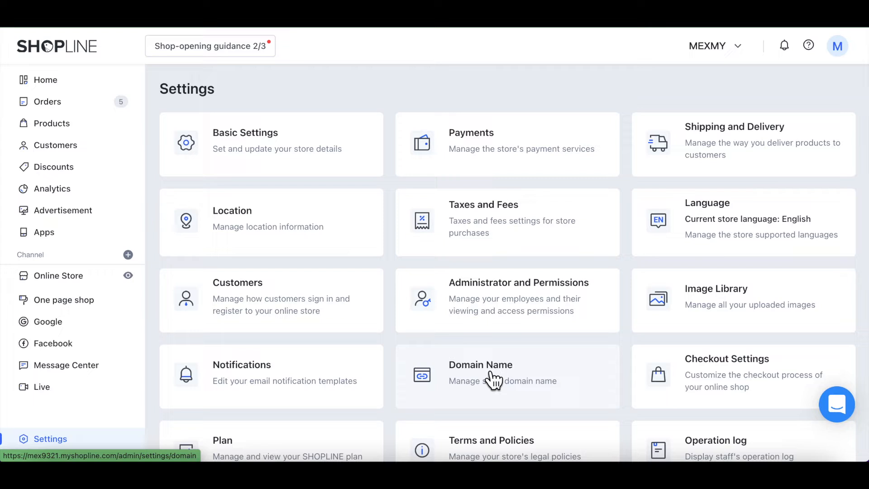
{"action": "left_click", "coordinate": [480, 372]}
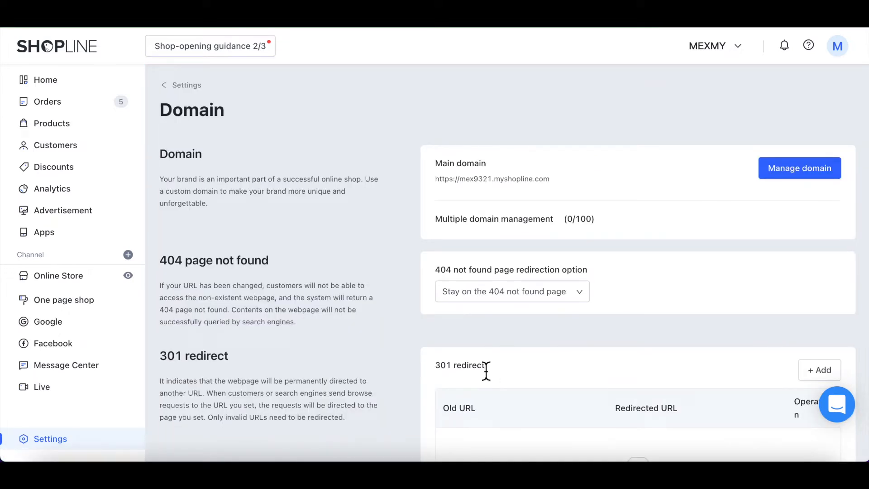
{"action": "mouse_move", "coordinate": [700, 240]}
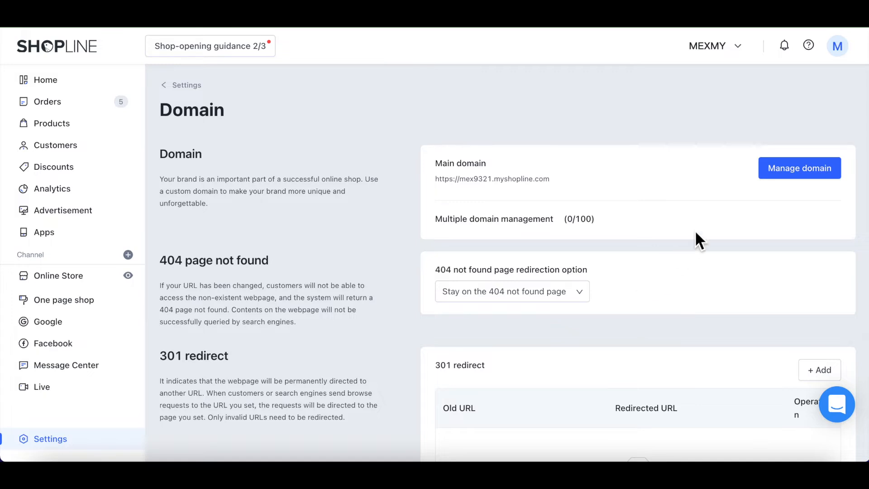
{"action": "left_click", "coordinate": [799, 168]}
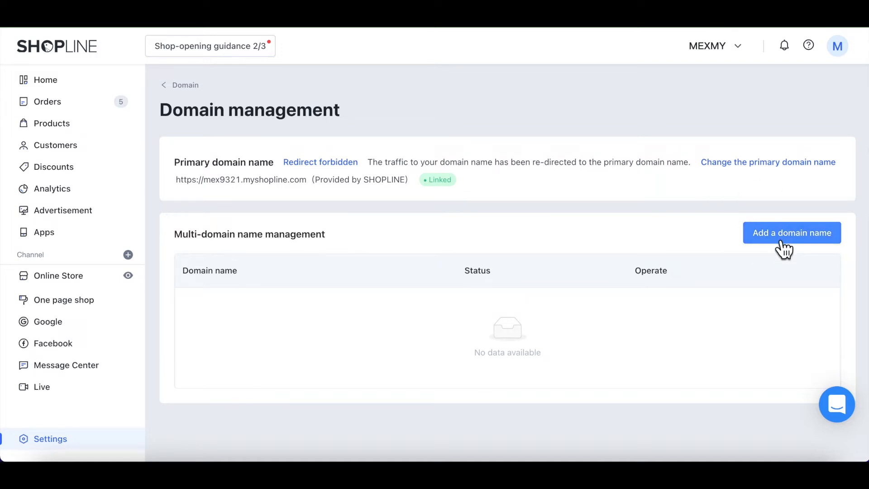
{"action": "left_click", "coordinate": [791, 233]}
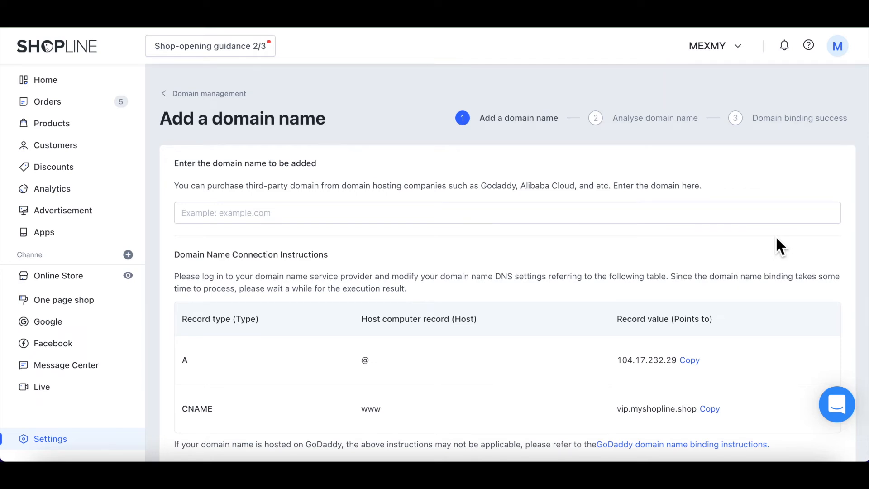
{"action": "mouse_move", "coordinate": [389, 212]}
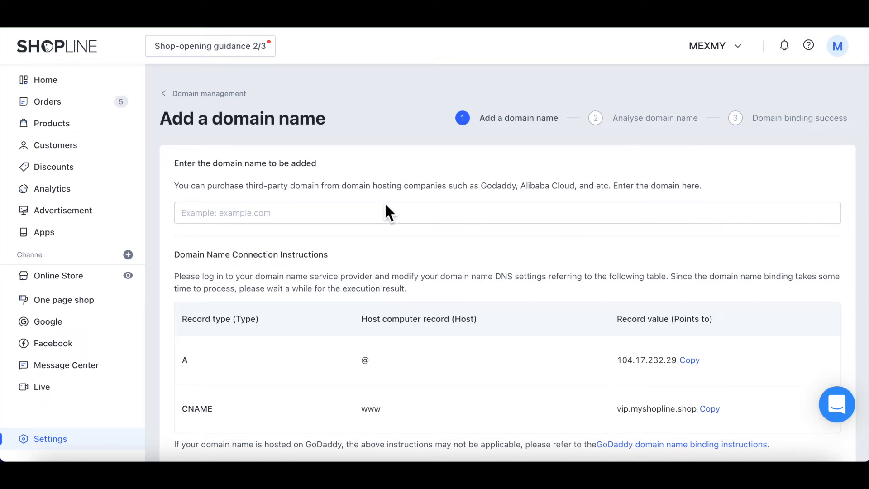
{"action": "type", "text": "www.mexmyshopline.com"}
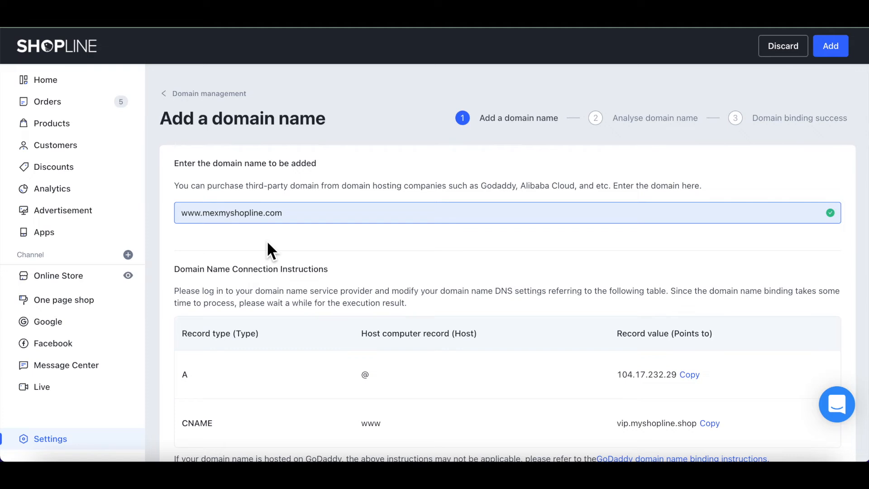
{"action": "mouse_move", "coordinate": [798, 143]}
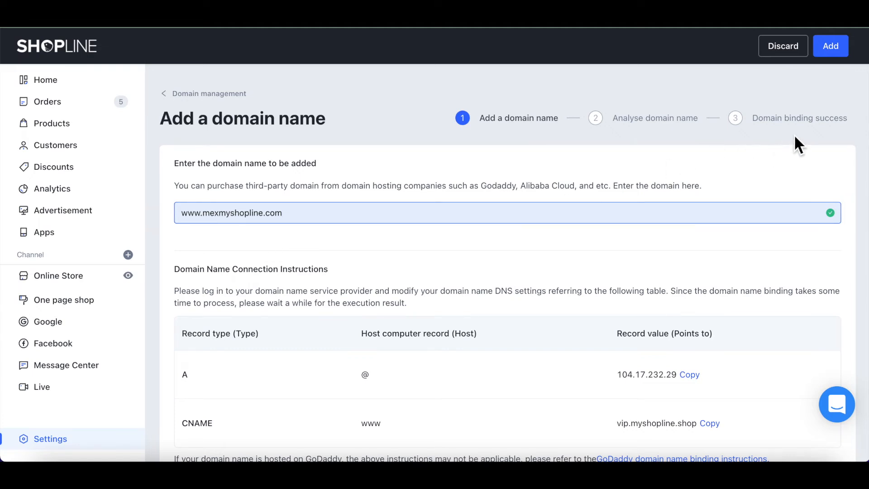
{"action": "mouse_move", "coordinate": [812, 143]}
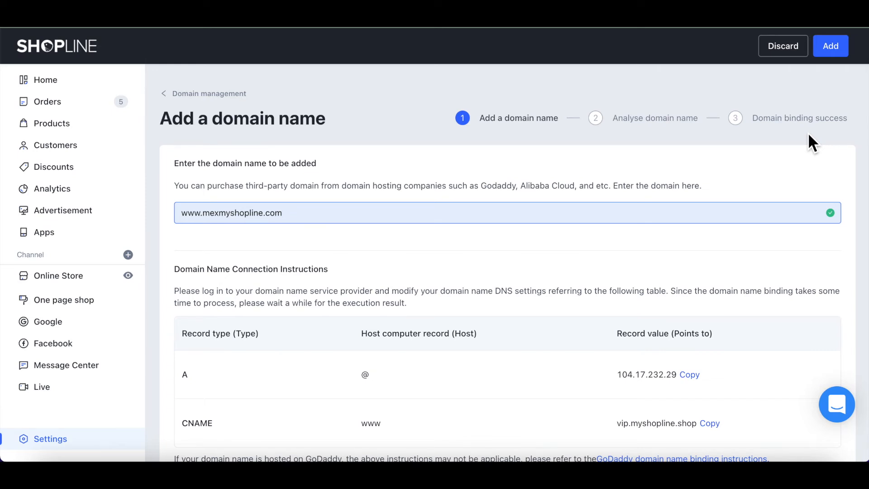
{"action": "mouse_move", "coordinate": [816, 136]}
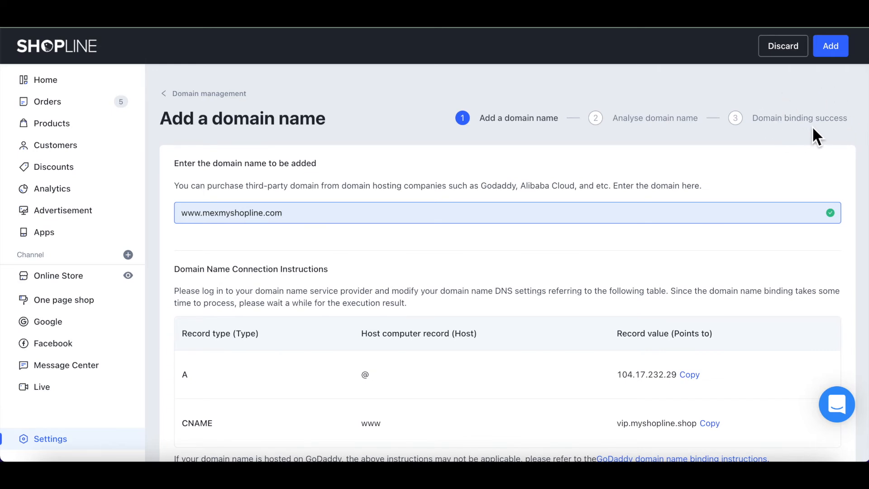